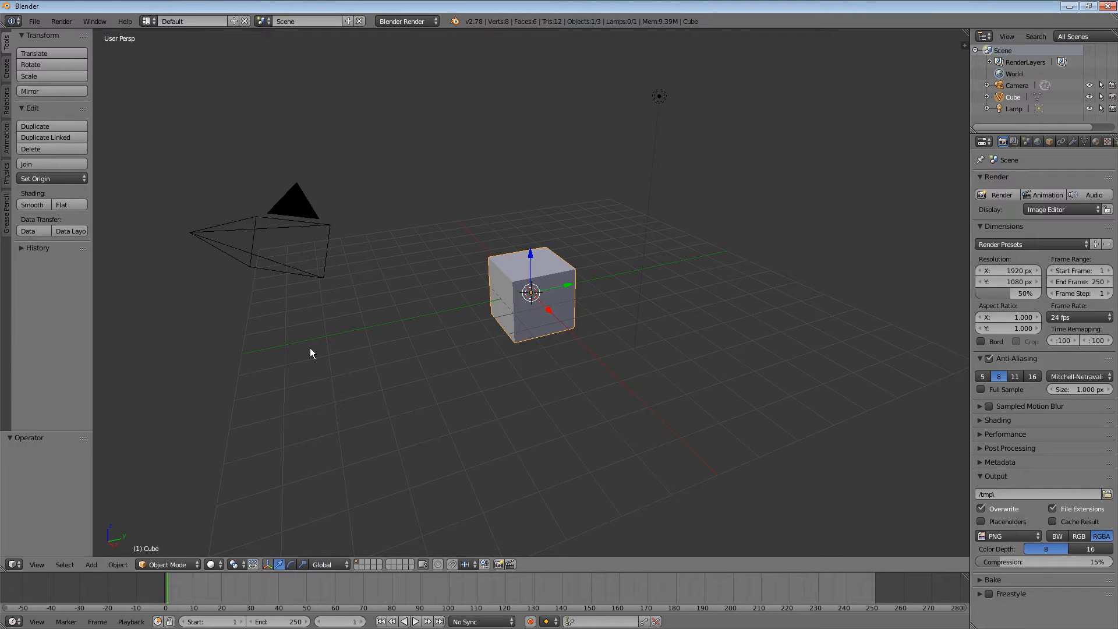
pyautogui.moveTo(342, 369)
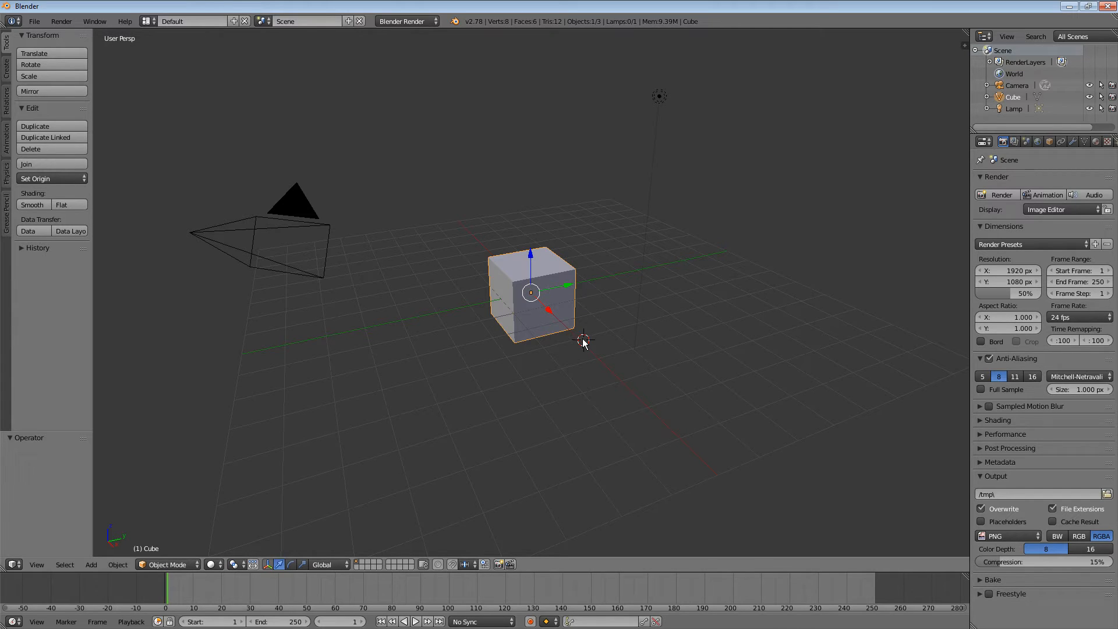
pyautogui.moveTo(570, 349)
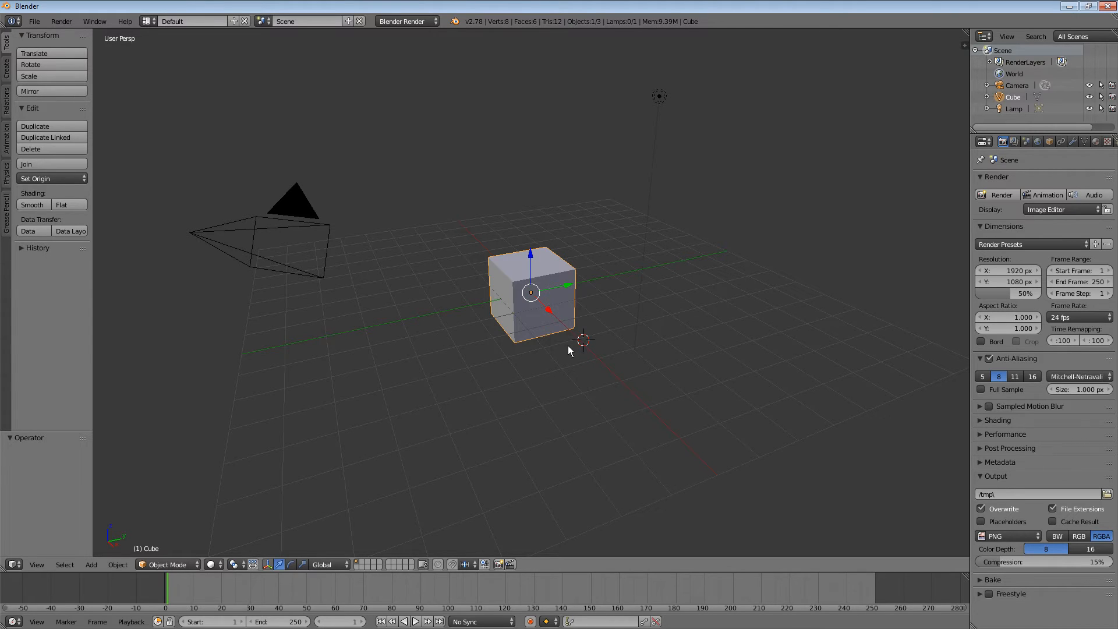
# Show the list of primitive object types available to add beside the relocated 3D cursor.
pyautogui.click(91, 563)
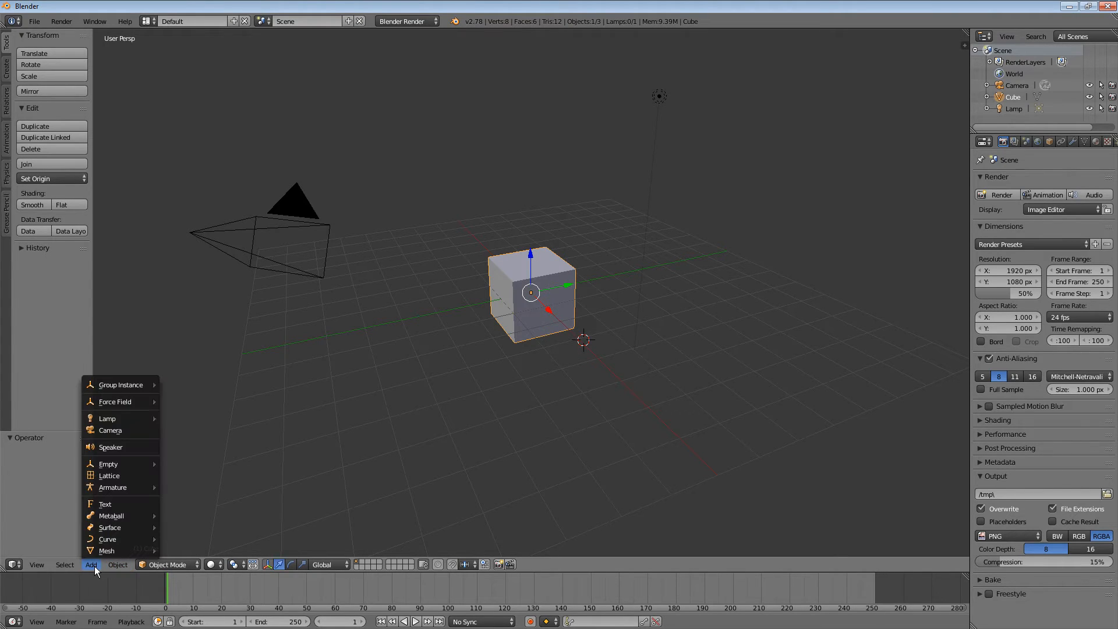
pyautogui.moveTo(109, 526)
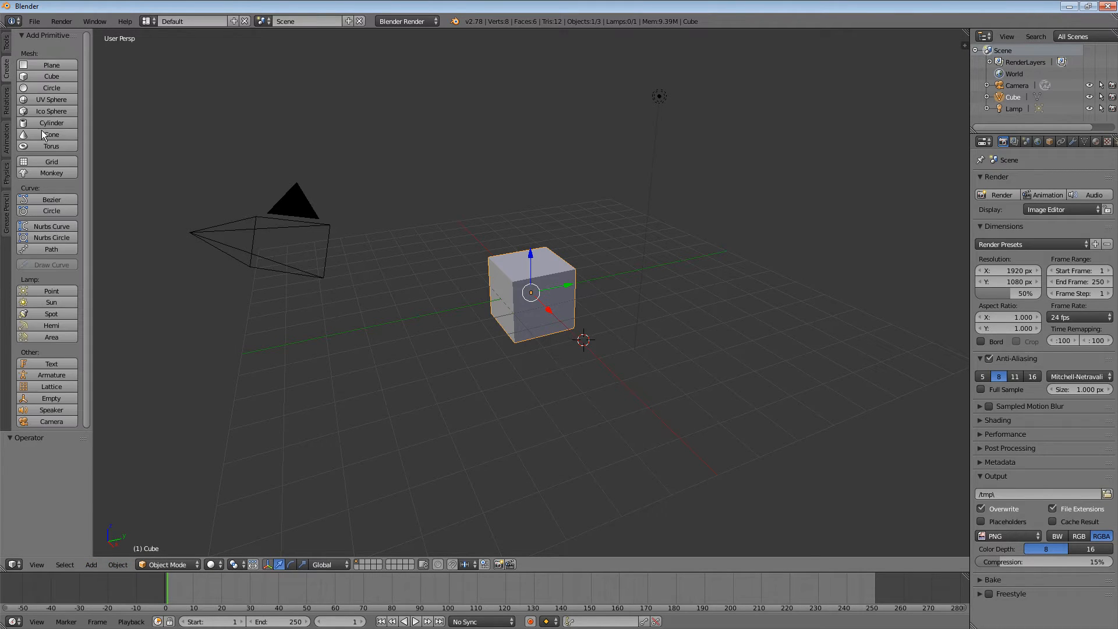
pyautogui.moveTo(51, 76)
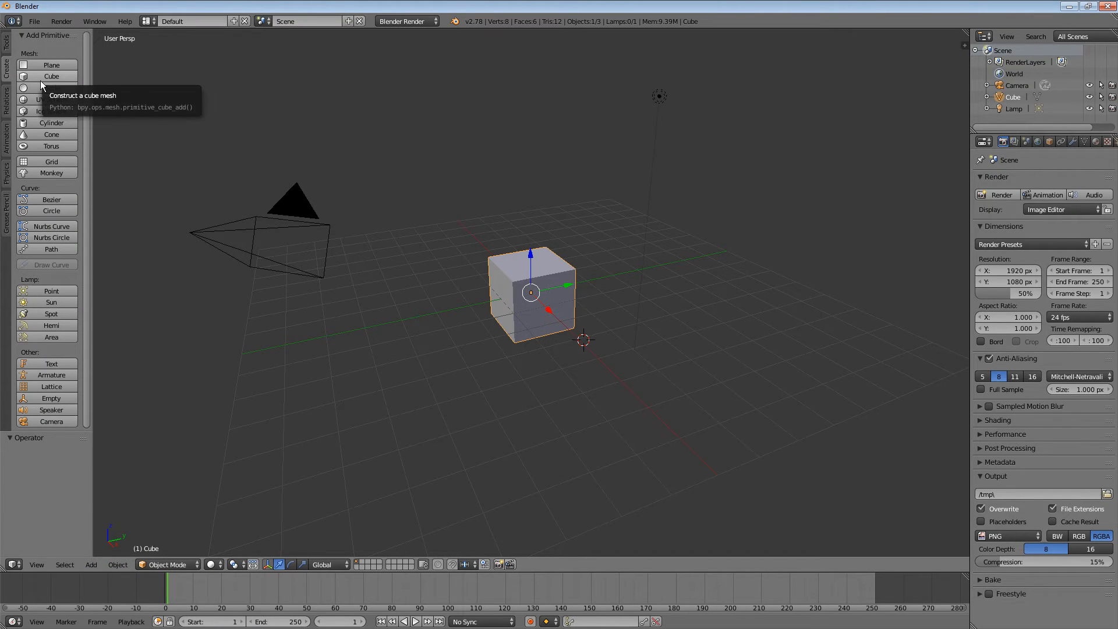